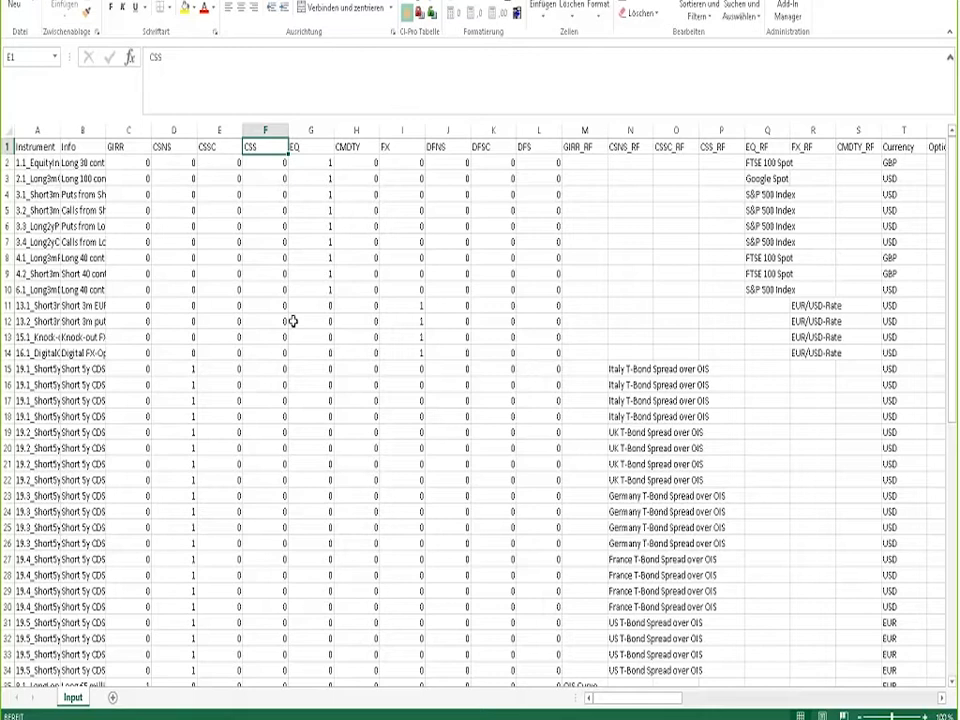
Step: Review the CSI and FX columns of the input data, scrolling across the remaining columns
click(266, 148)
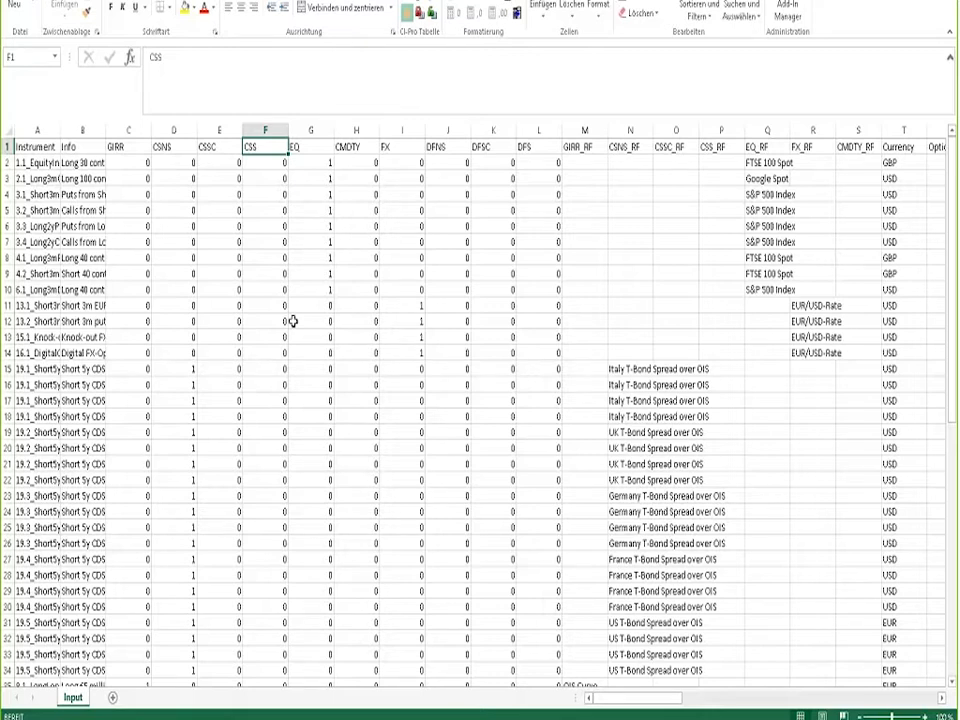
click(402, 144)
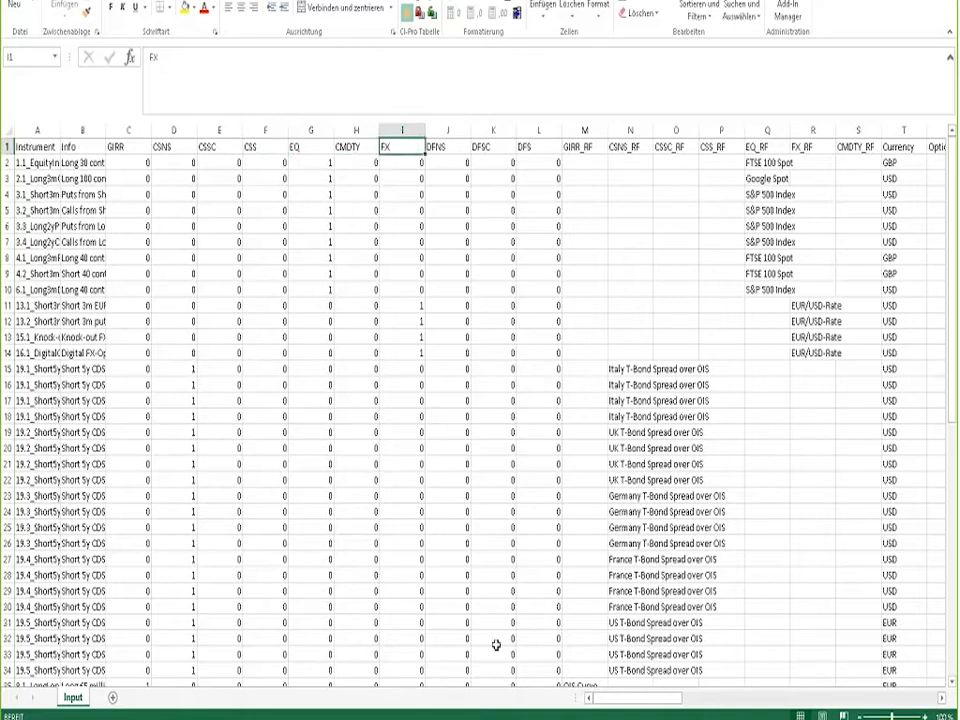
scroll(right, 3)
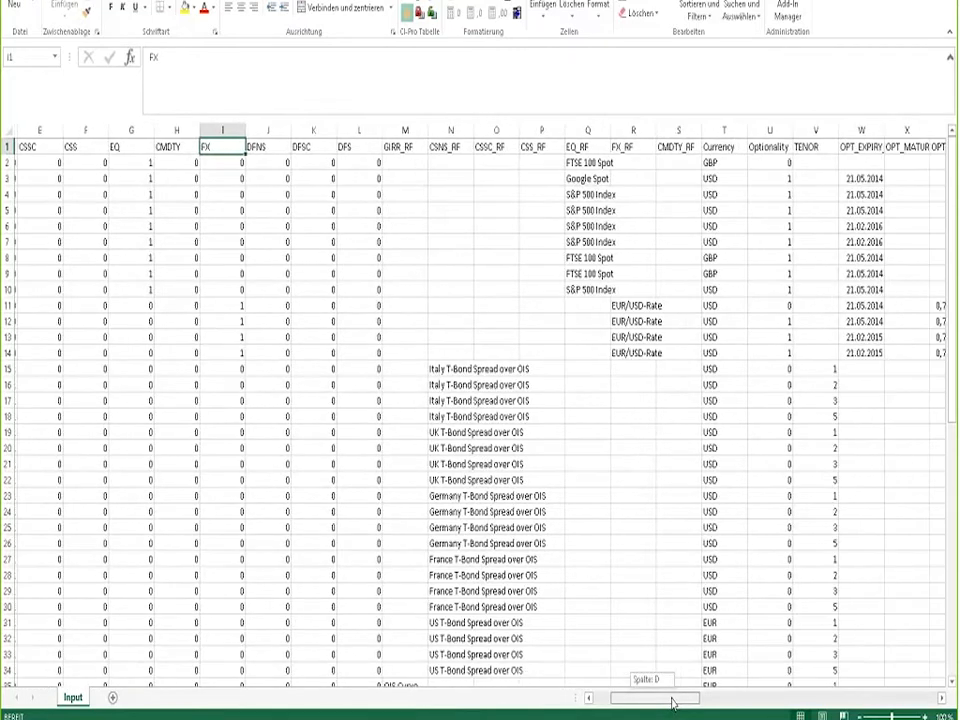
scroll(right, 3)
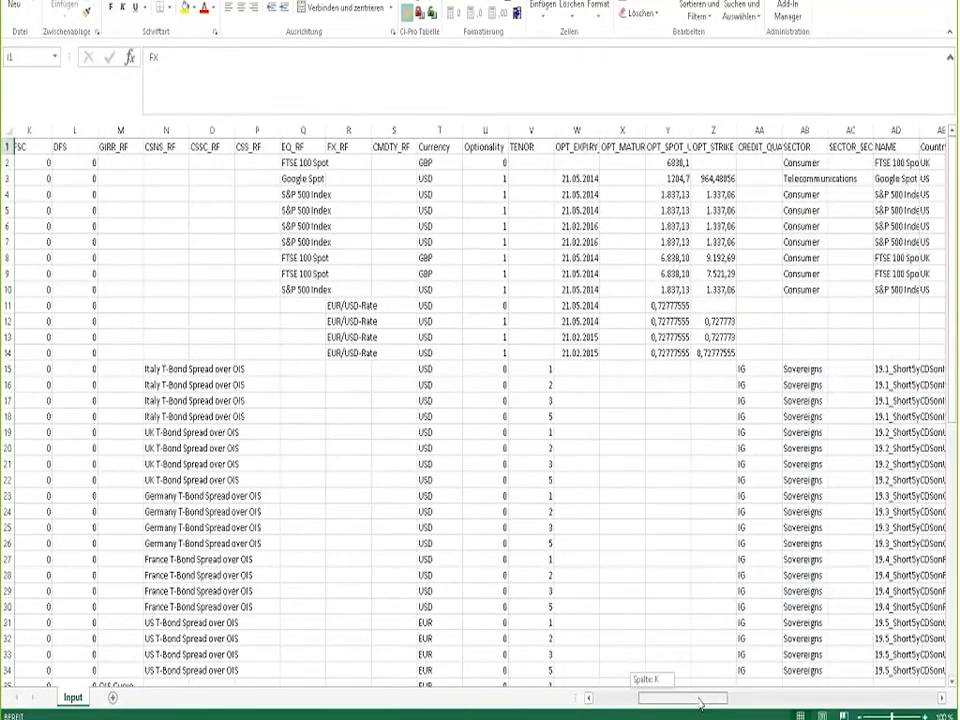
scroll(right, 3)
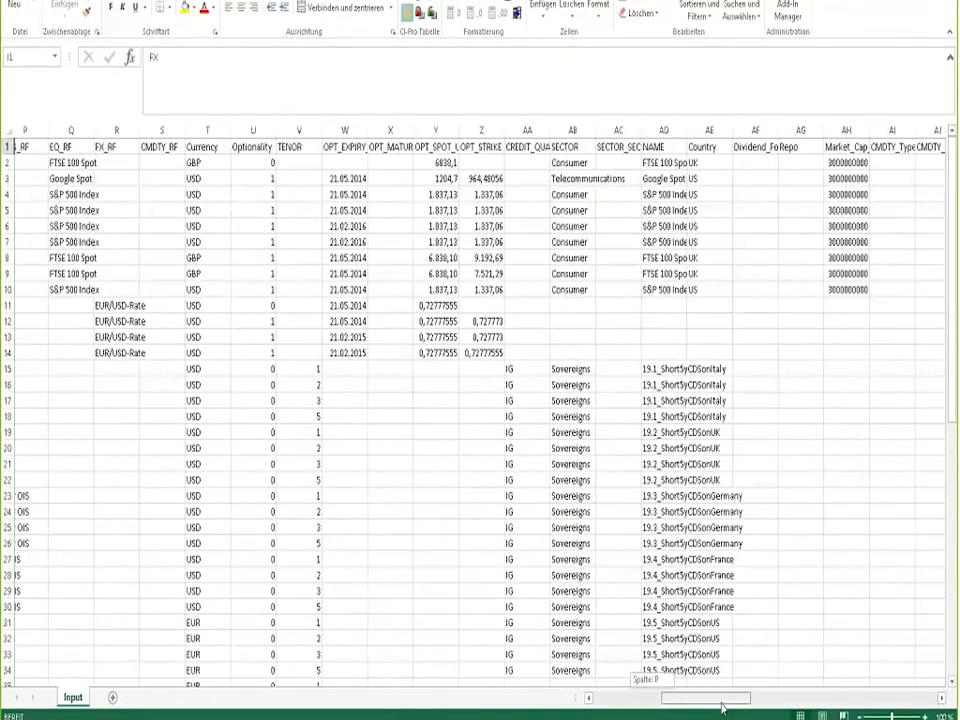
scroll(right, 3)
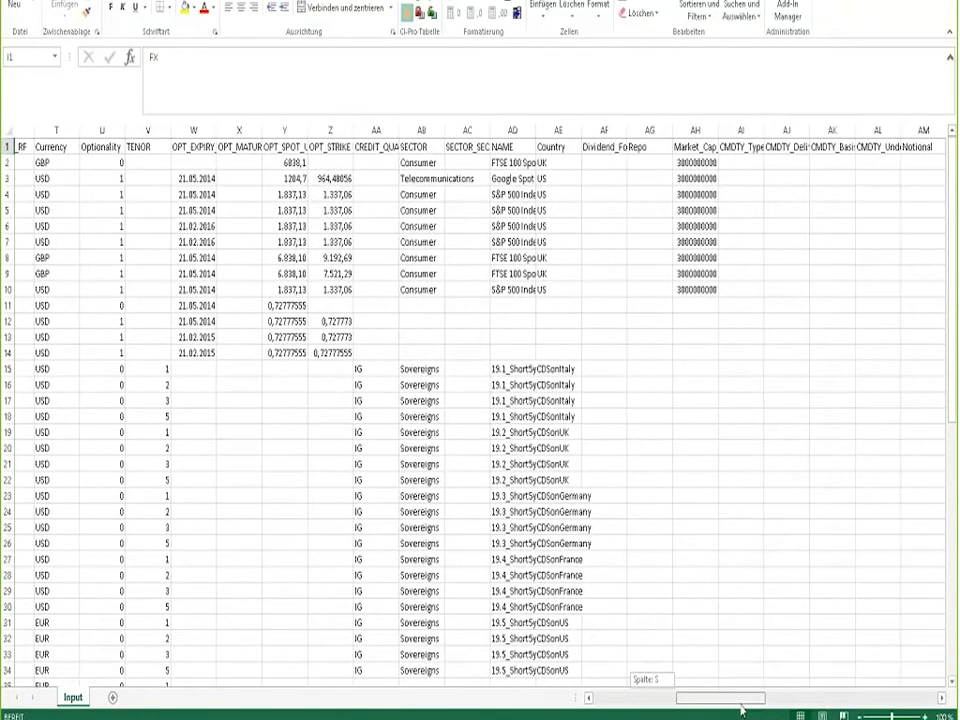
scroll(right, 3)
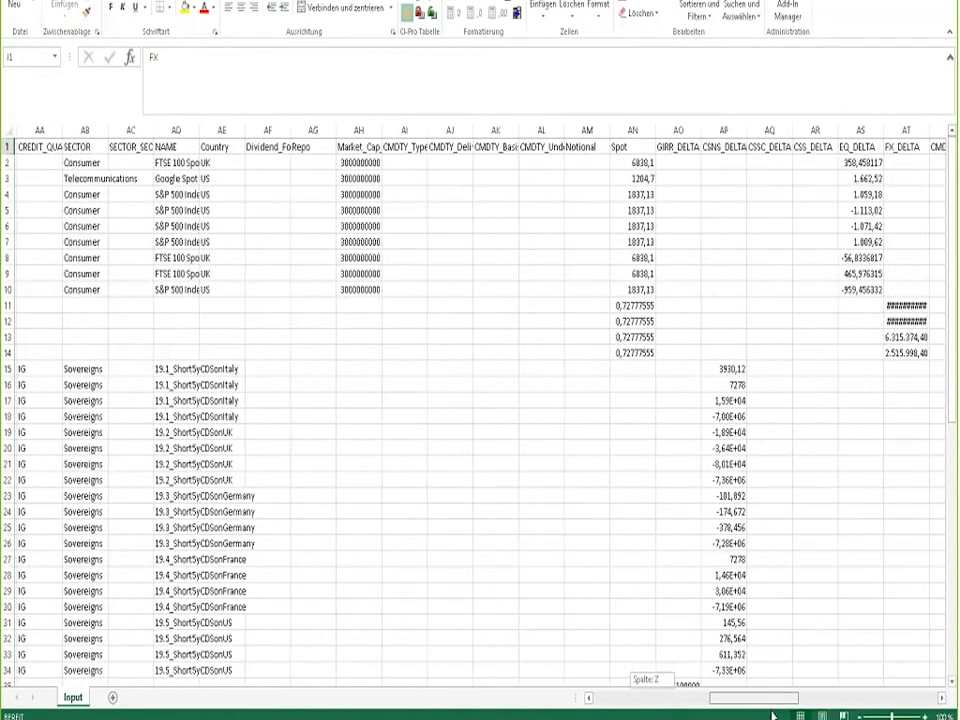
scroll(right, 3)
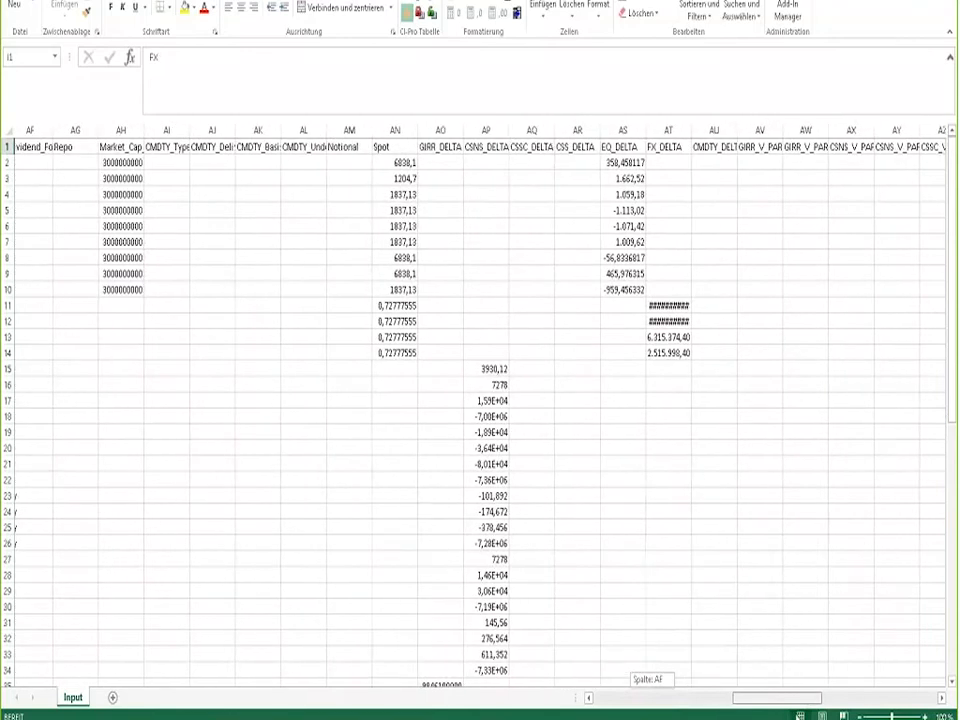
scroll(right, 3)
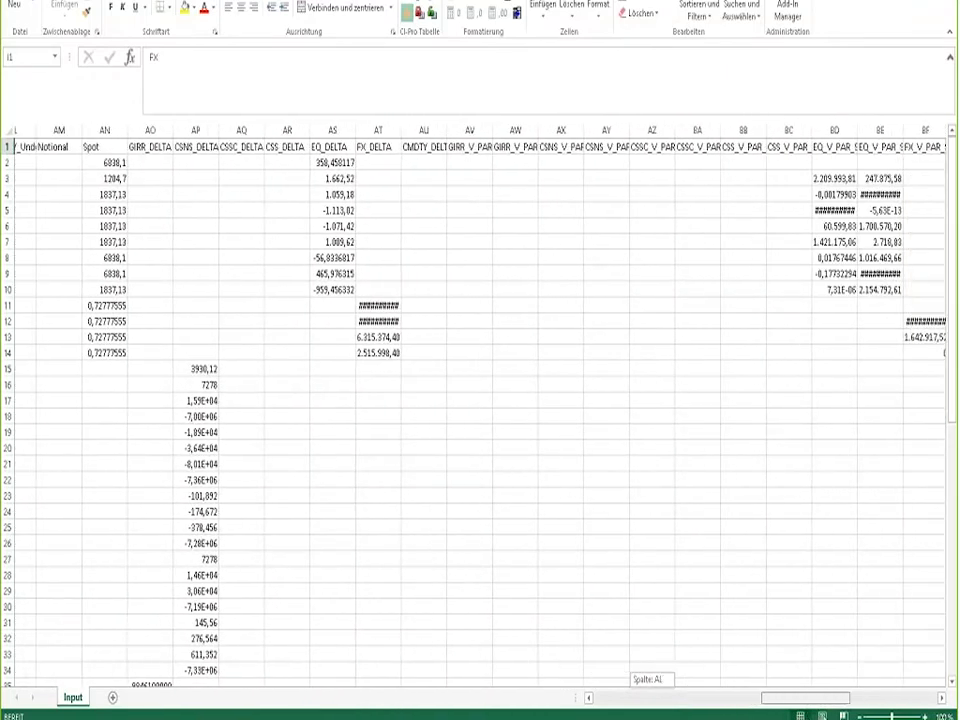
scroll(right, 3)
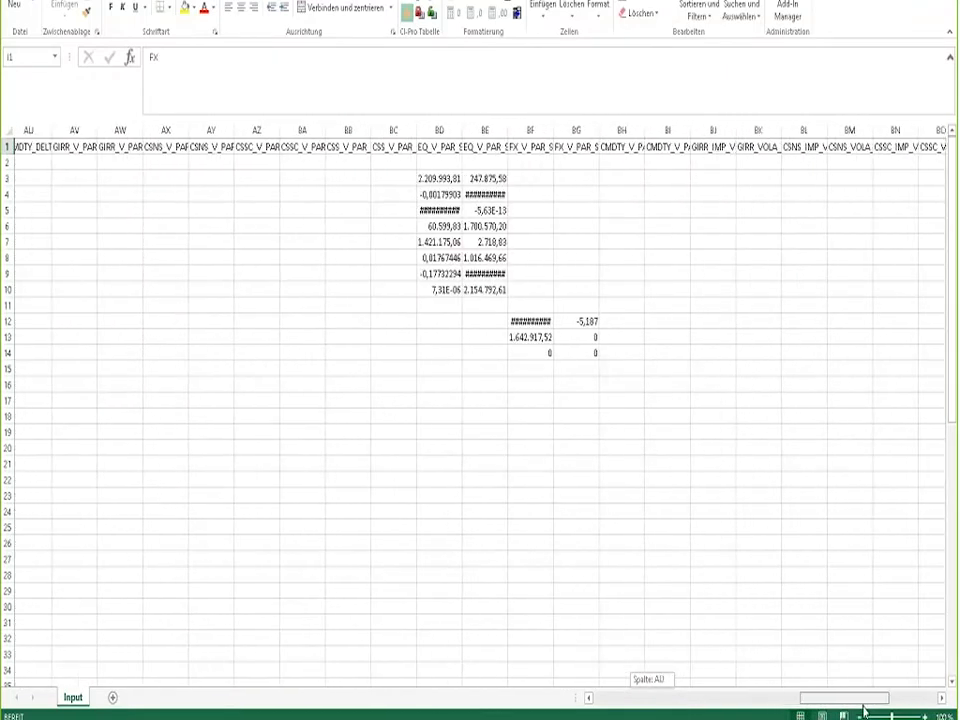
scroll(right, 3)
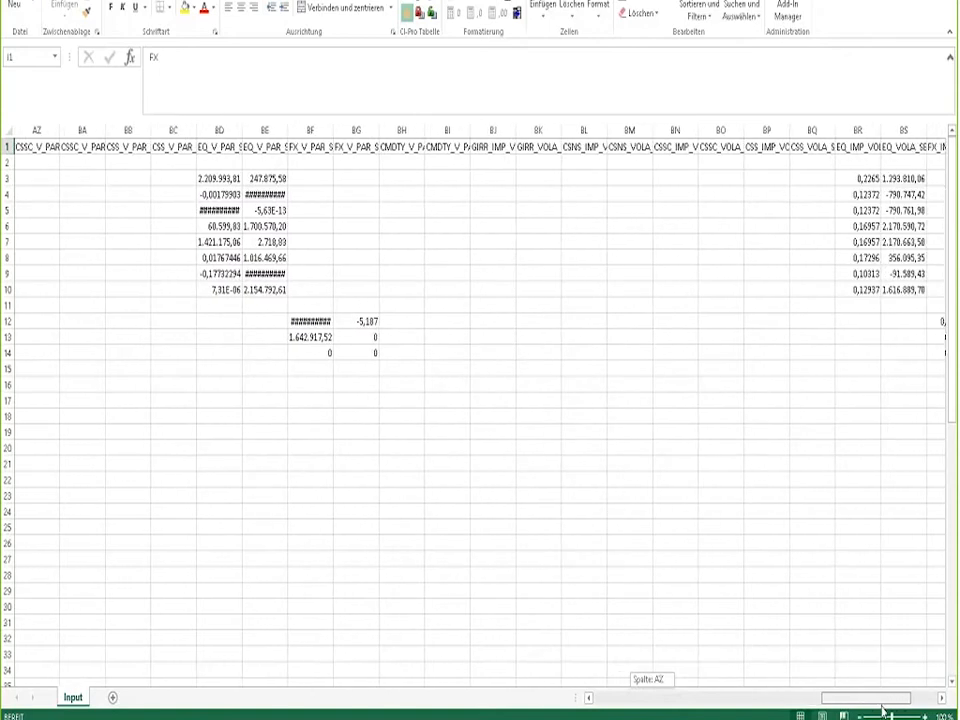
scroll(left, 3)
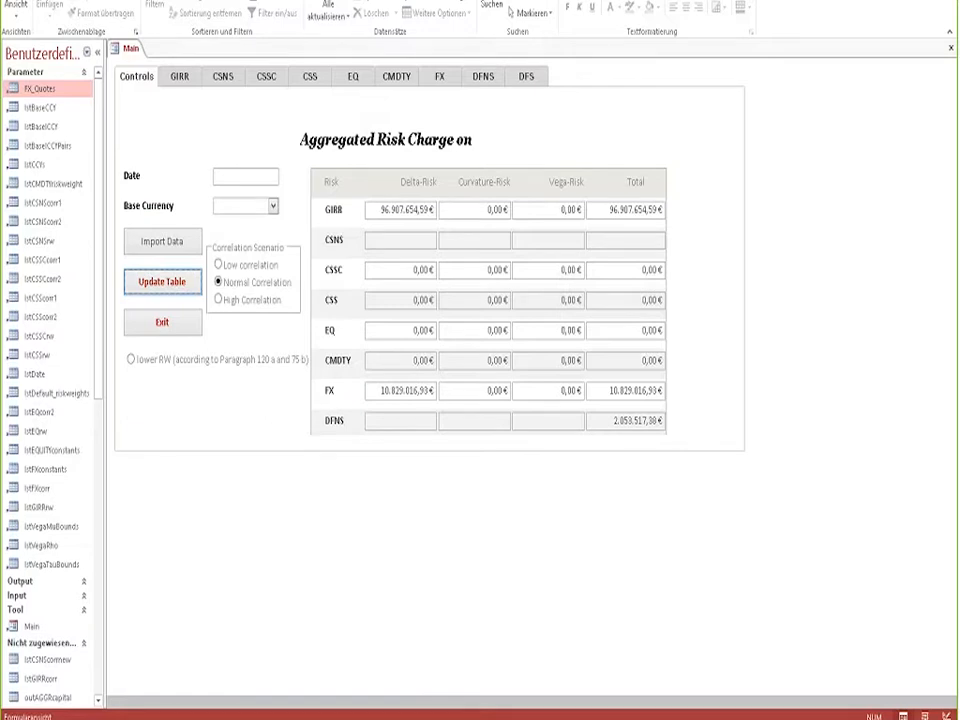
mouse_move(168, 352)
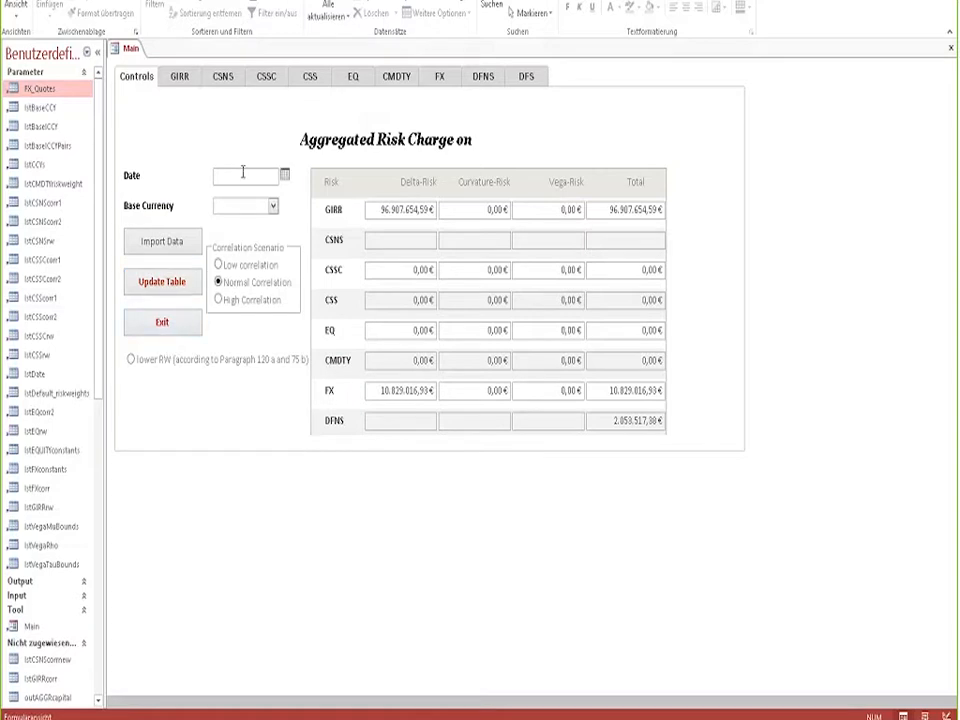
Step: Enter 30.09.2016 as the date, choose EUR as base currency and start Import Data
text(30.09.2018)
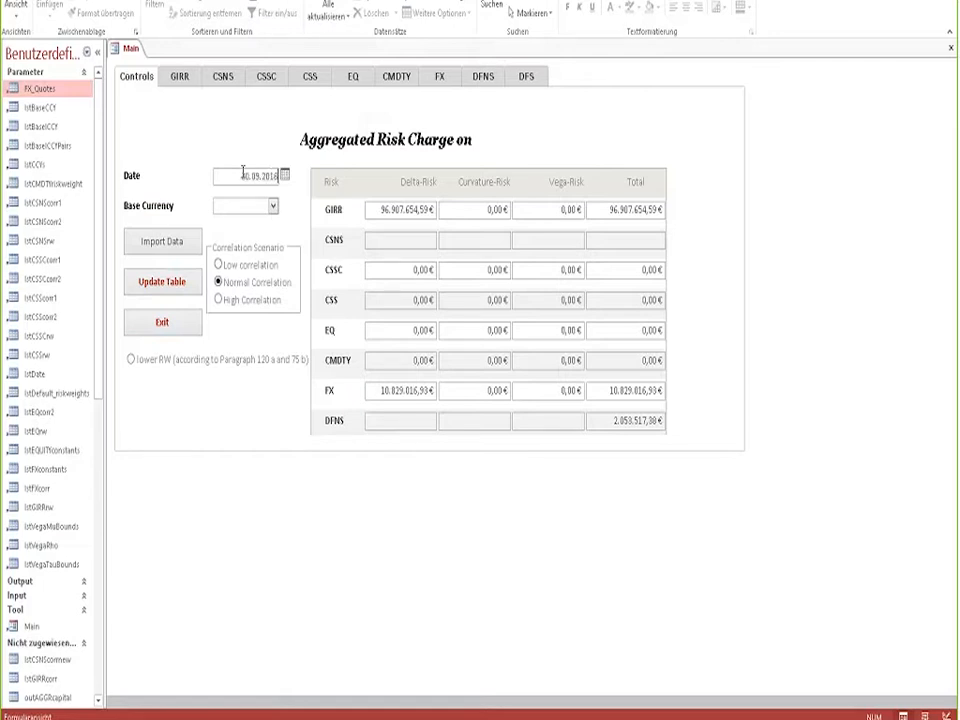
click(272, 204)
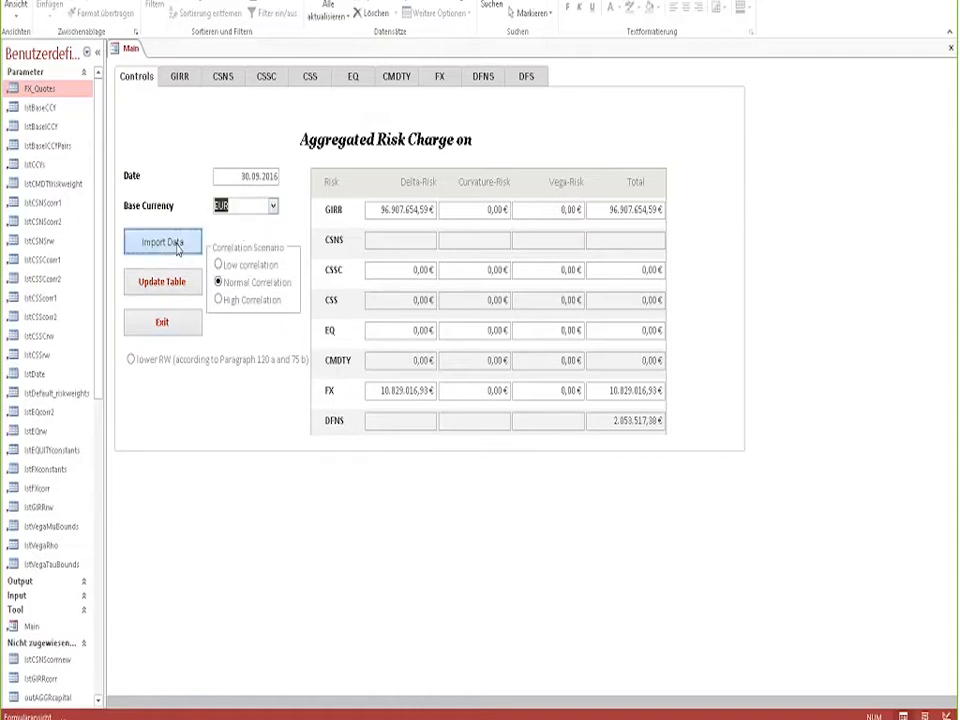
click(160, 242)
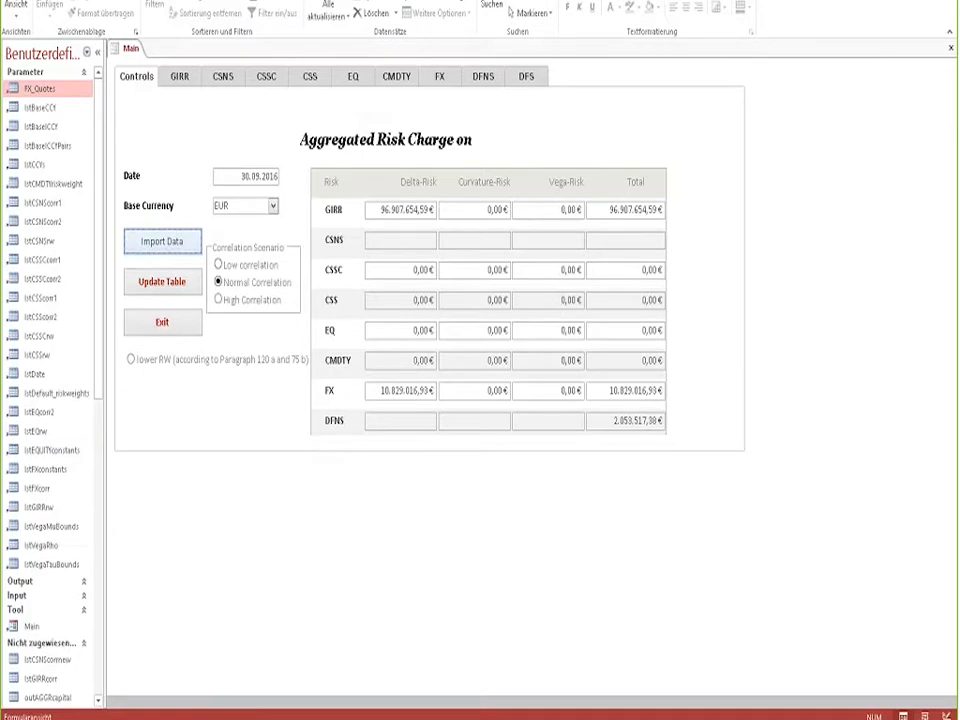
click(160, 240)
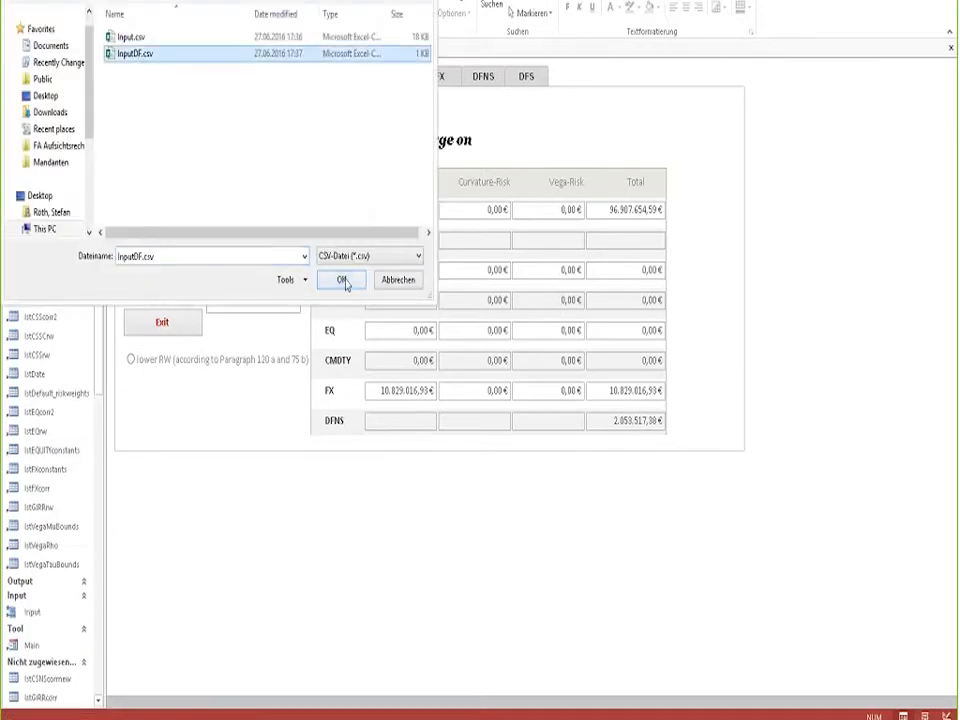
Step: Confirm inputEX.csv as the import file and move to the GIRR page
click(342, 280)
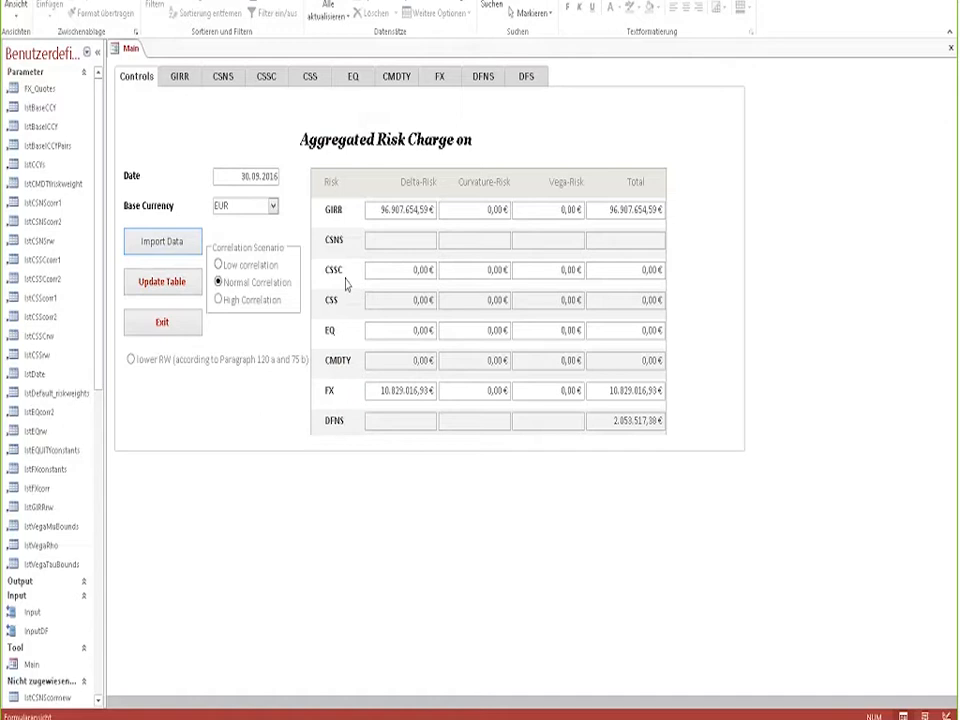
click(178, 76)
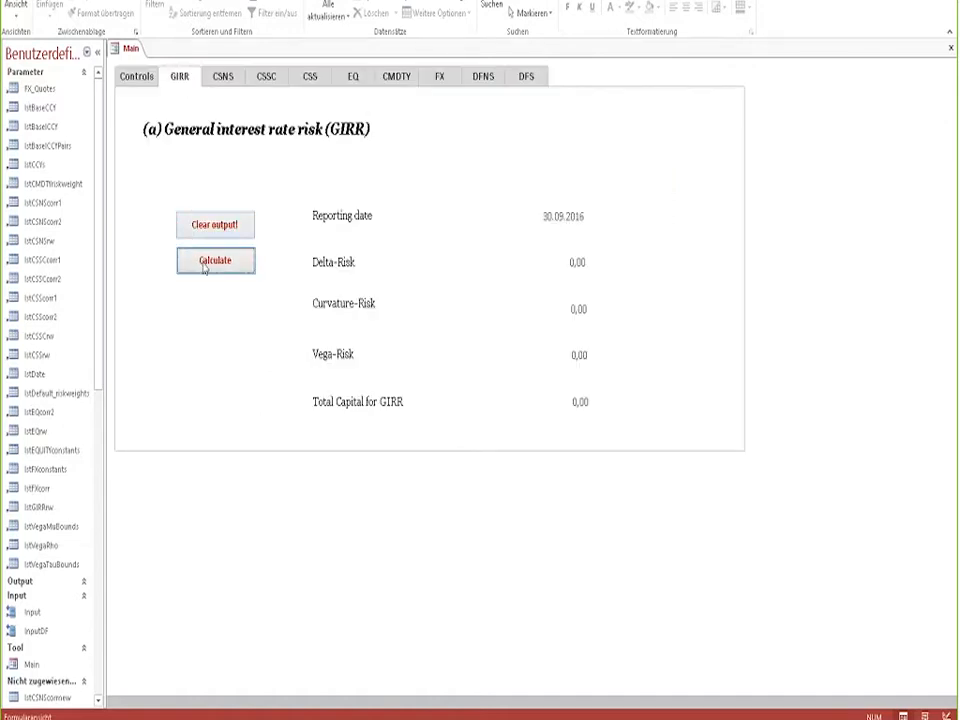
Step: Calculate the GIRR, CSNS and CSSC capital charges on their pages
click(216, 260)
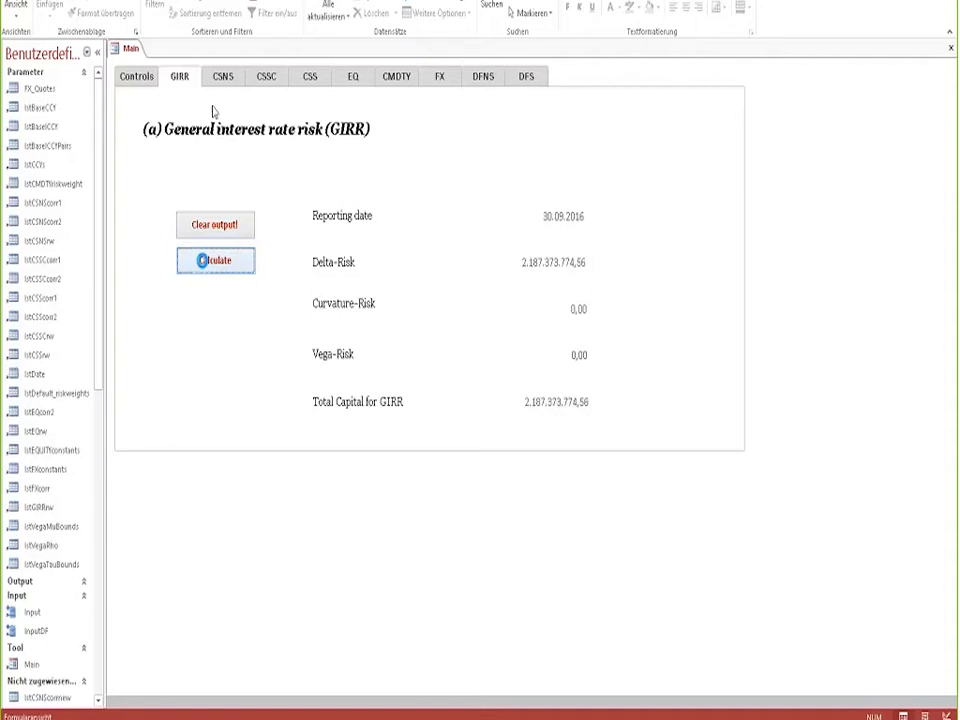
click(222, 76)
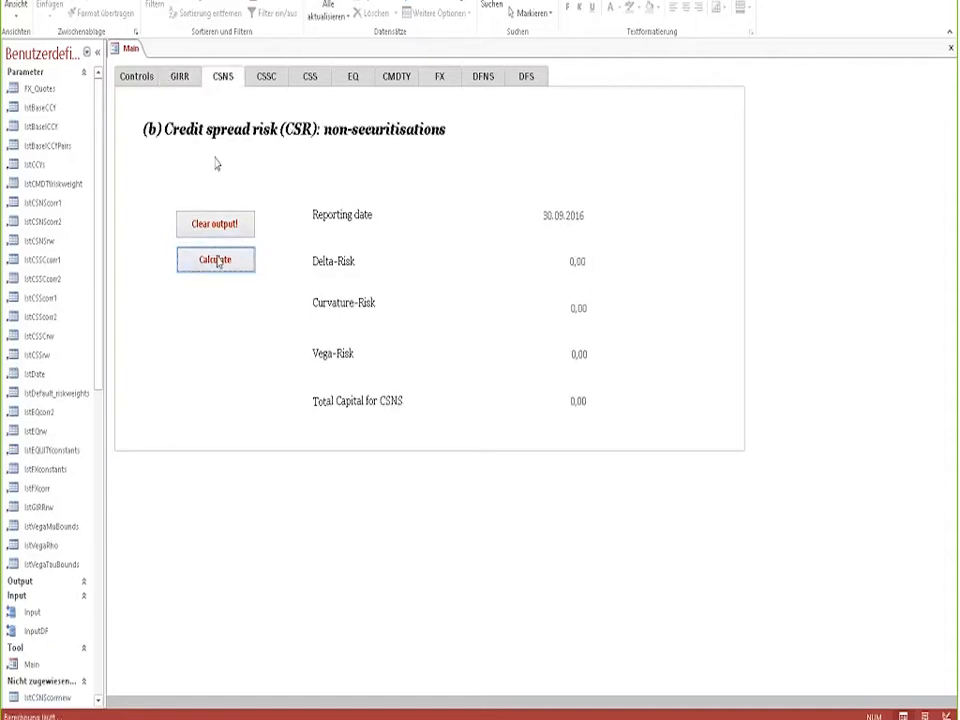
click(216, 260)
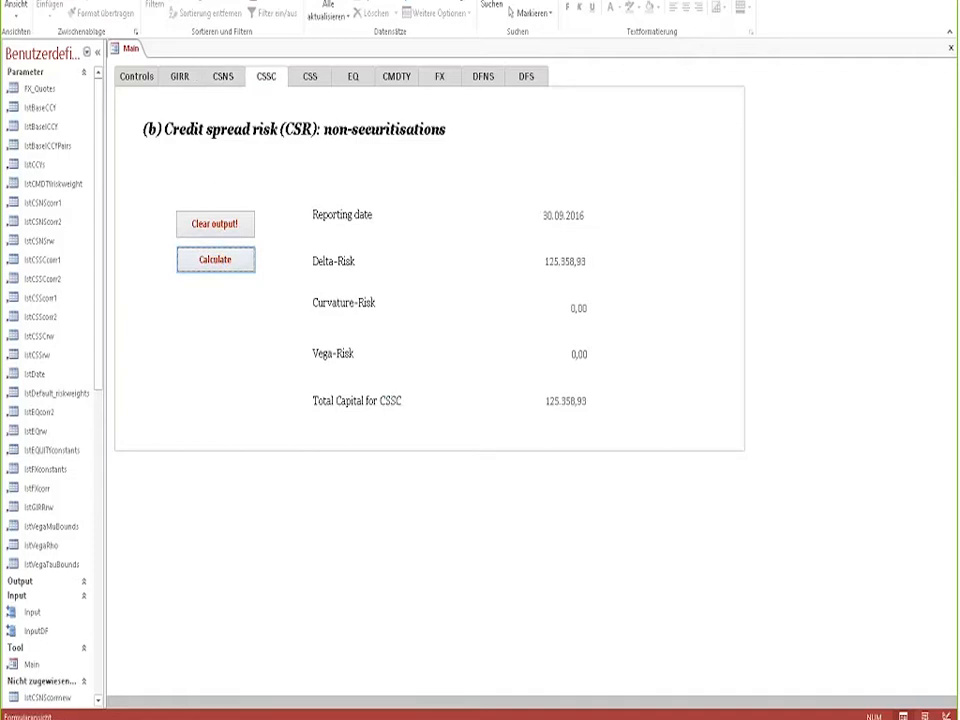
click(216, 260)
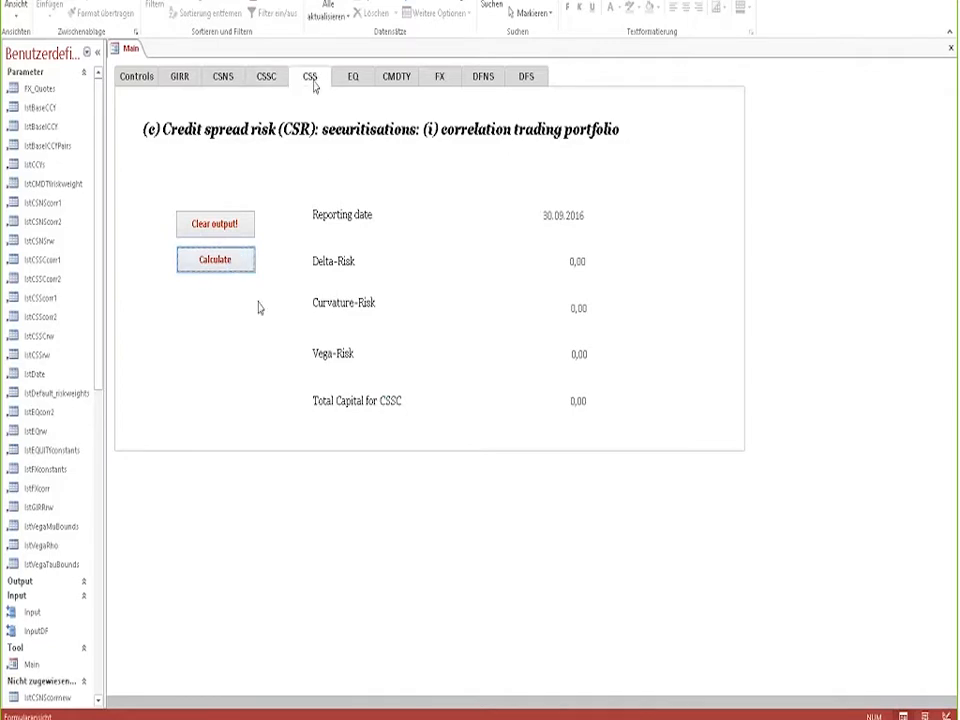
Step: Calculate the CSS charge and acknowledge the missing delta, curvature and vega data notices
click(214, 260)
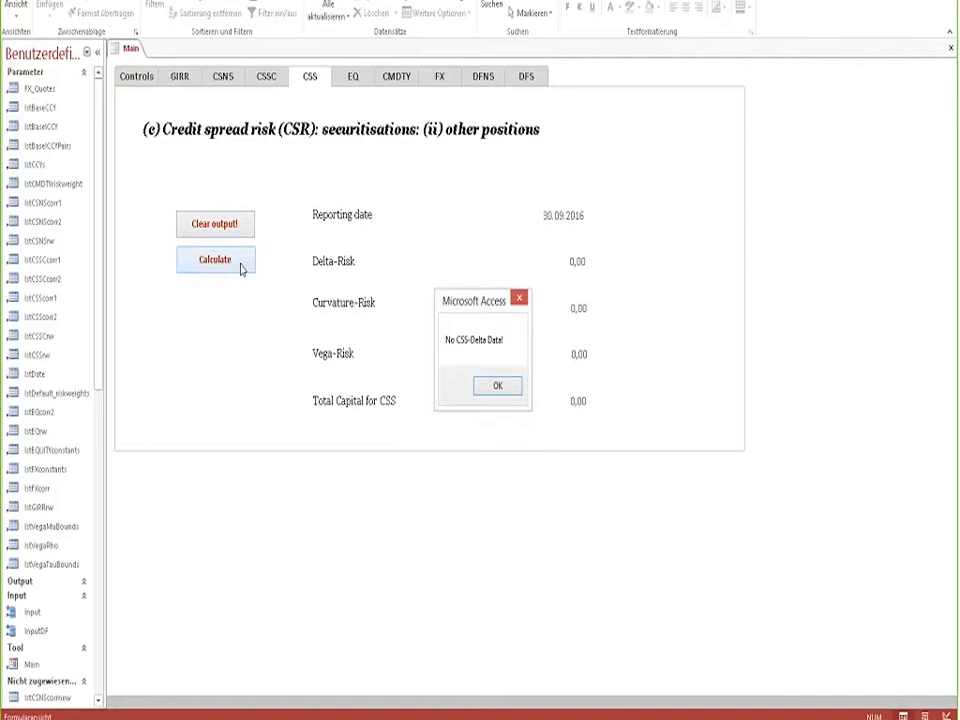
click(496, 384)
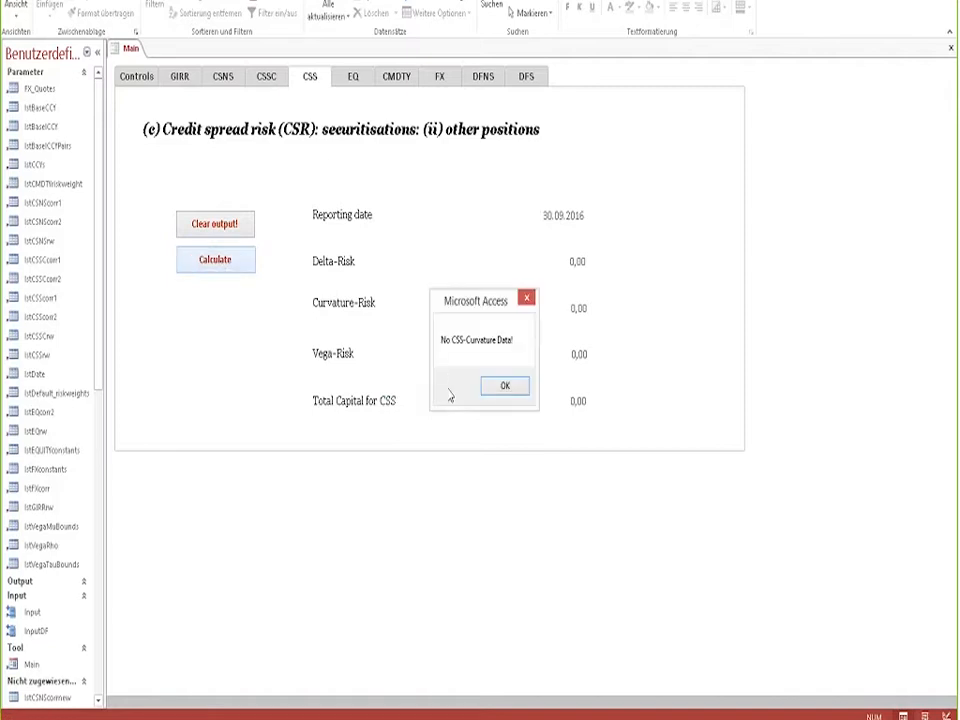
click(504, 386)
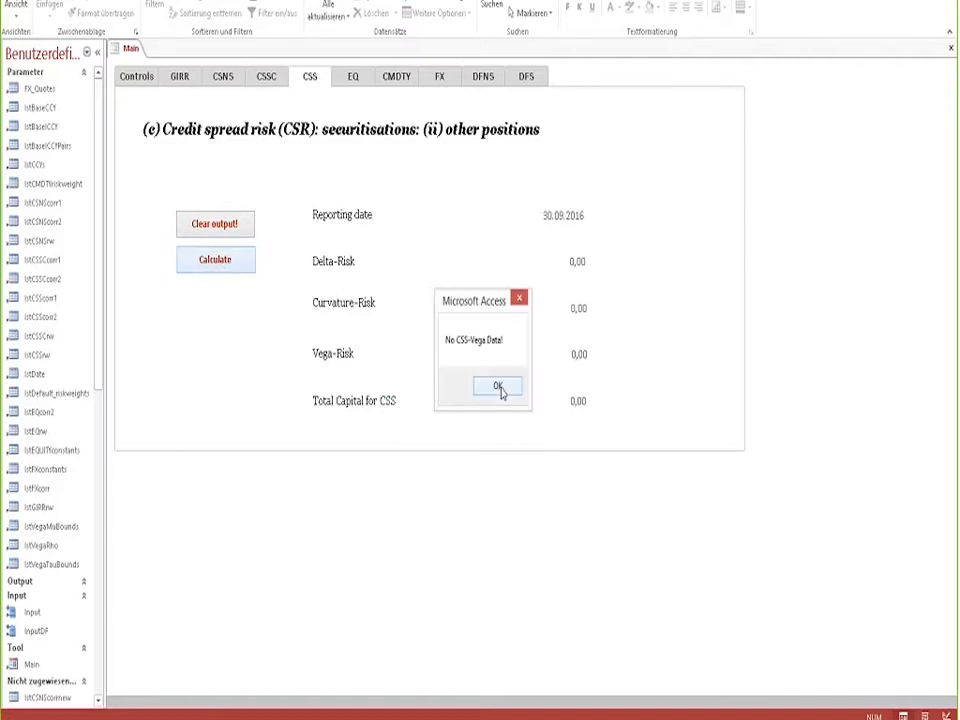
click(498, 388)
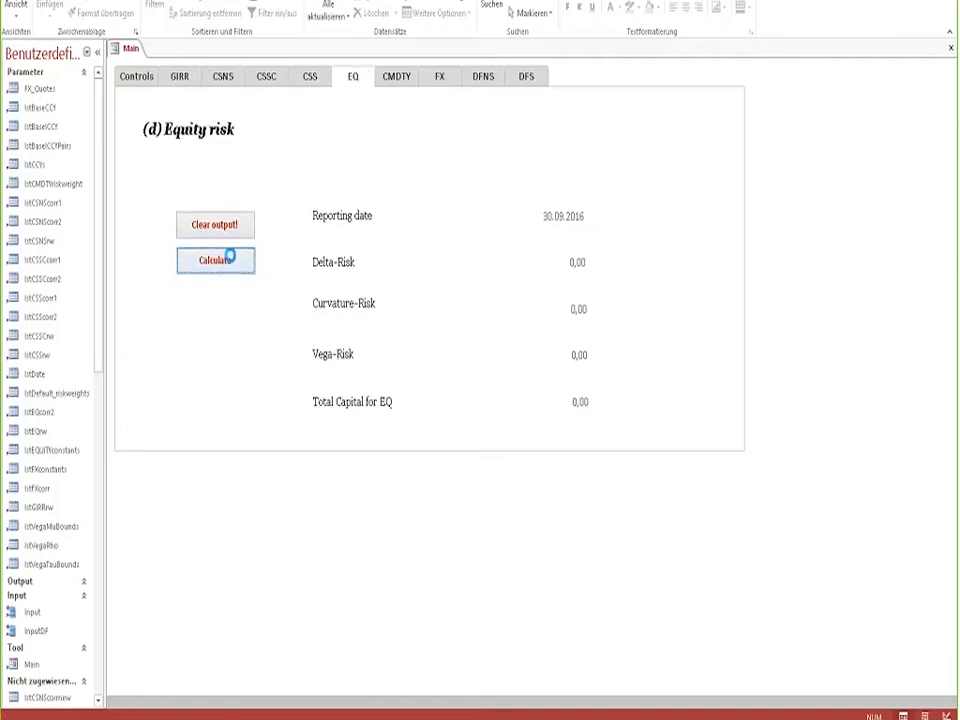
Step: Calculate the equity, commodity, FX and DFNS capital charges on their respective pages
click(396, 76)
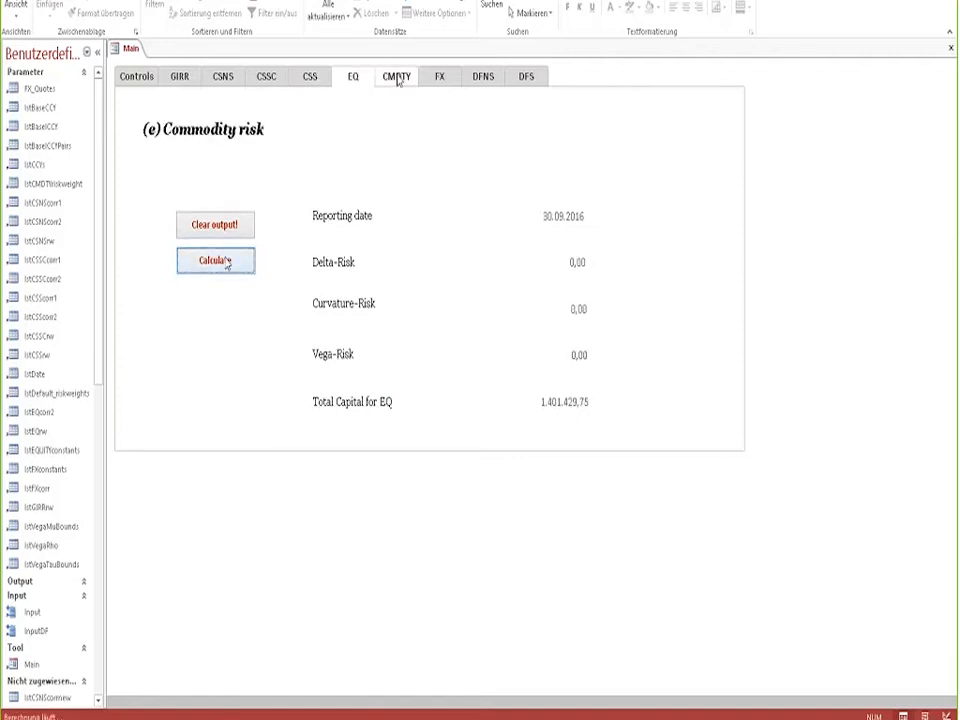
click(216, 260)
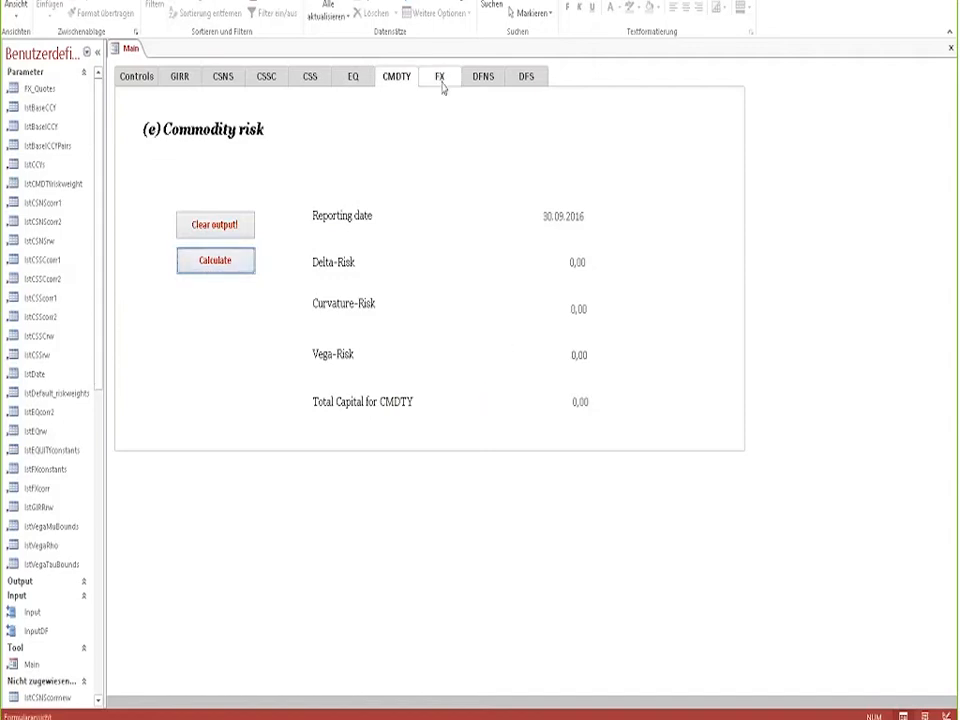
click(440, 76)
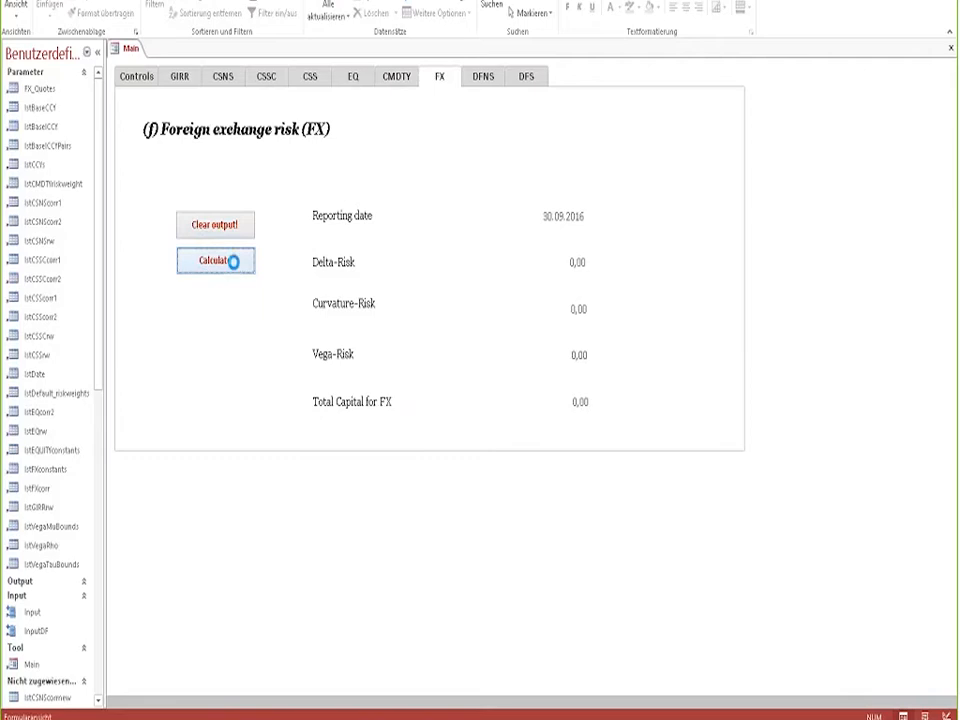
click(214, 260)
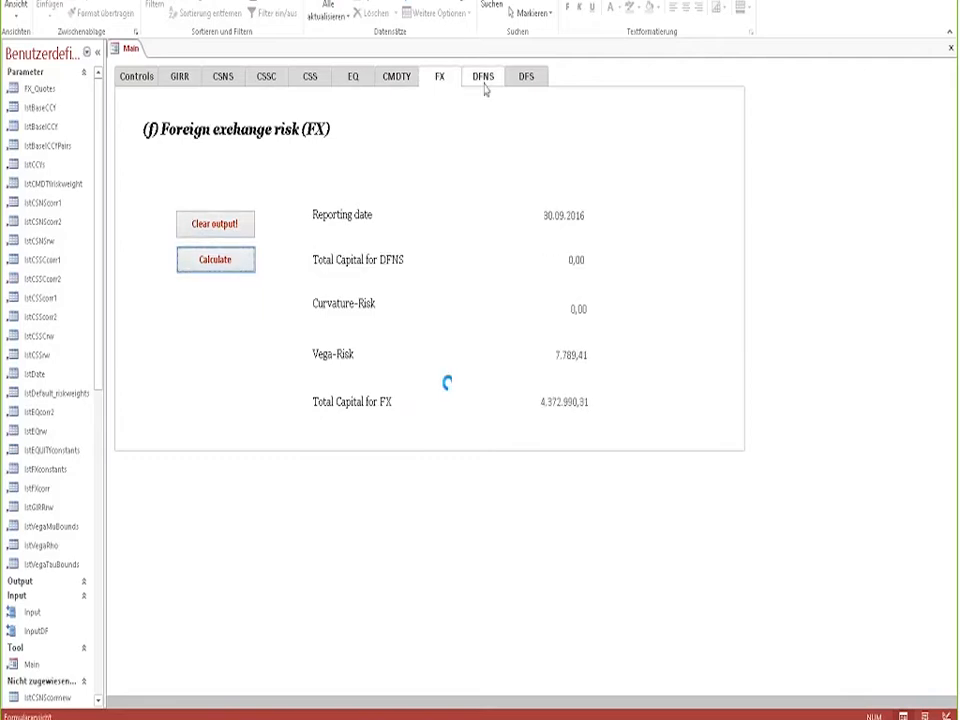
click(482, 76)
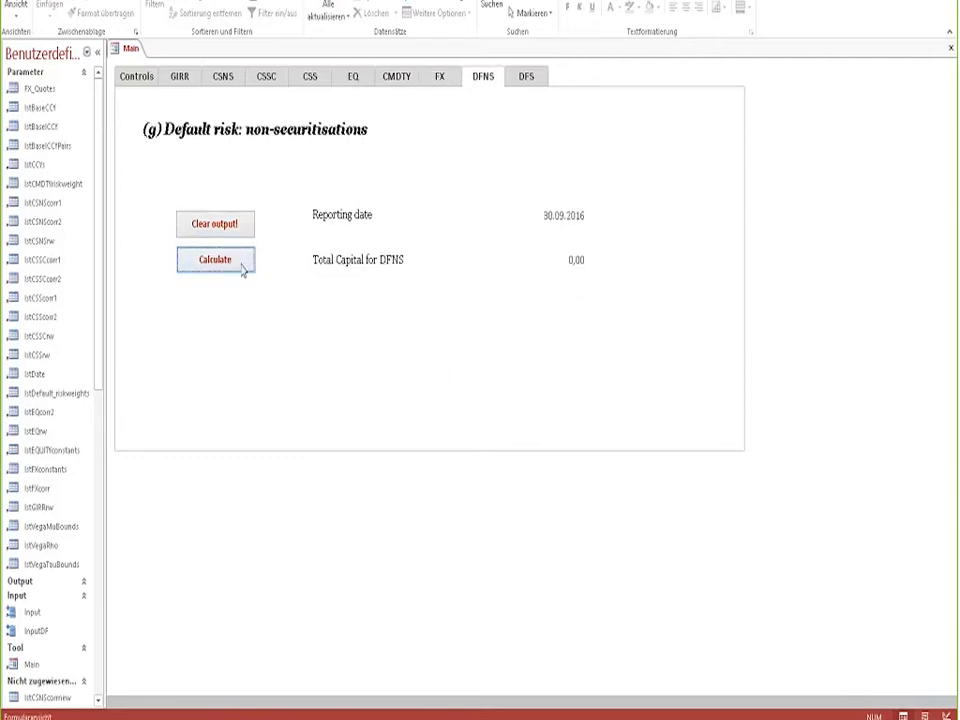
click(526, 76)
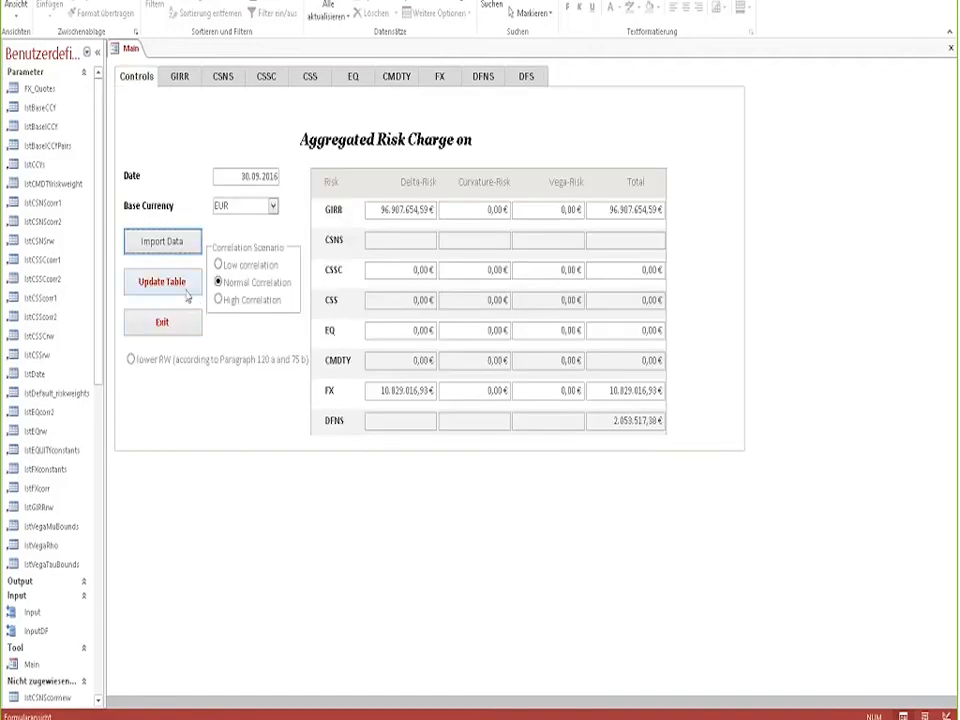
Step: Update the aggregated risk charge table so it lists the 30.09.2016 charges for every asset class
click(162, 280)
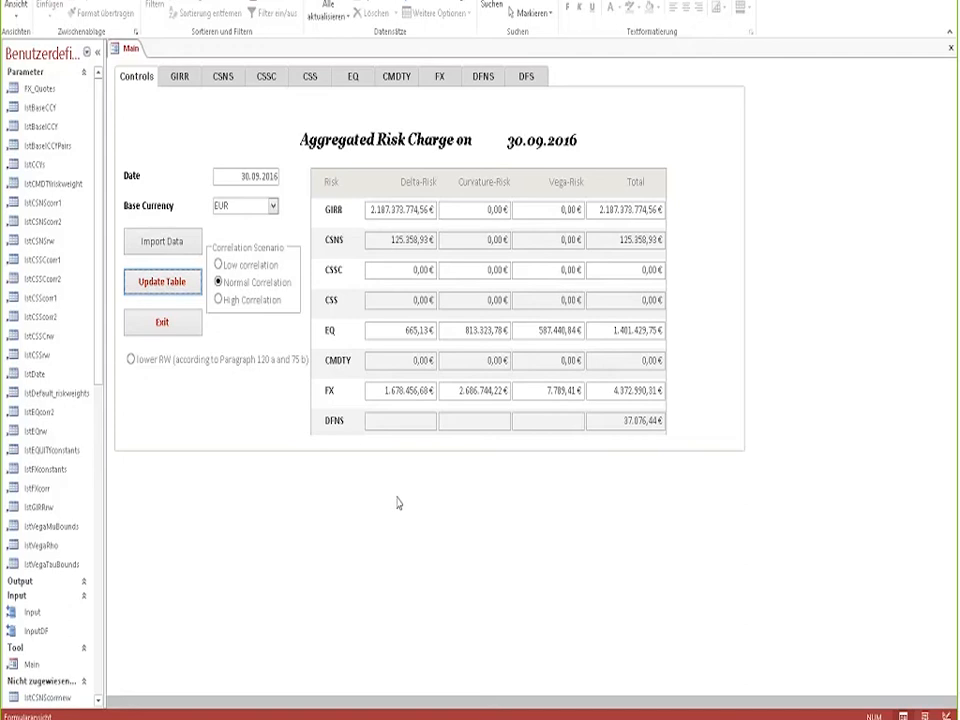
mouse_move(380, 518)
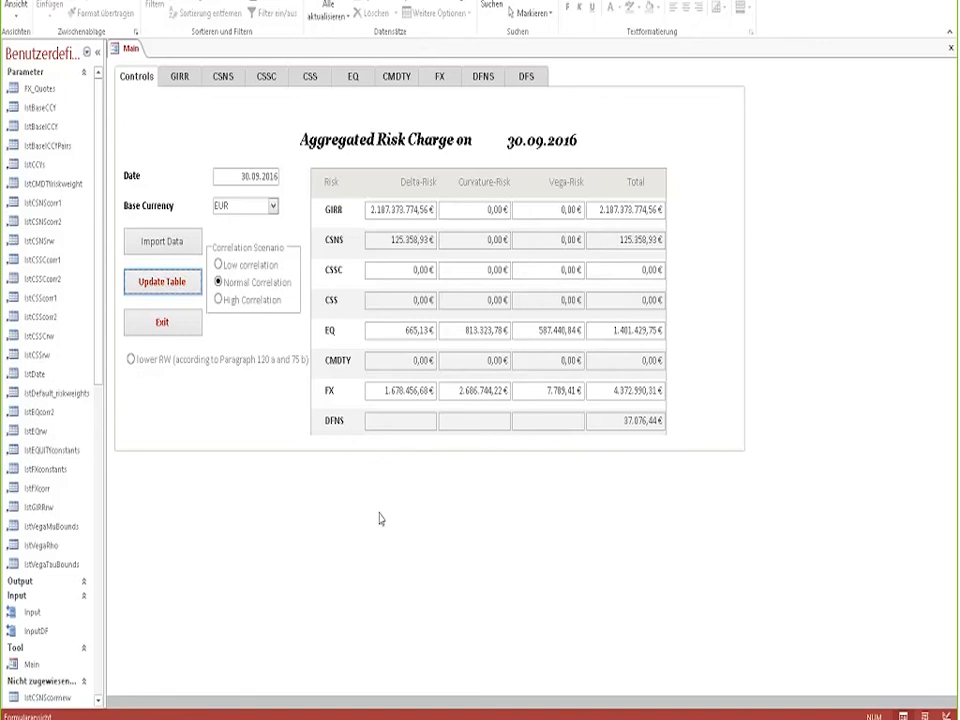
mouse_move(252, 588)
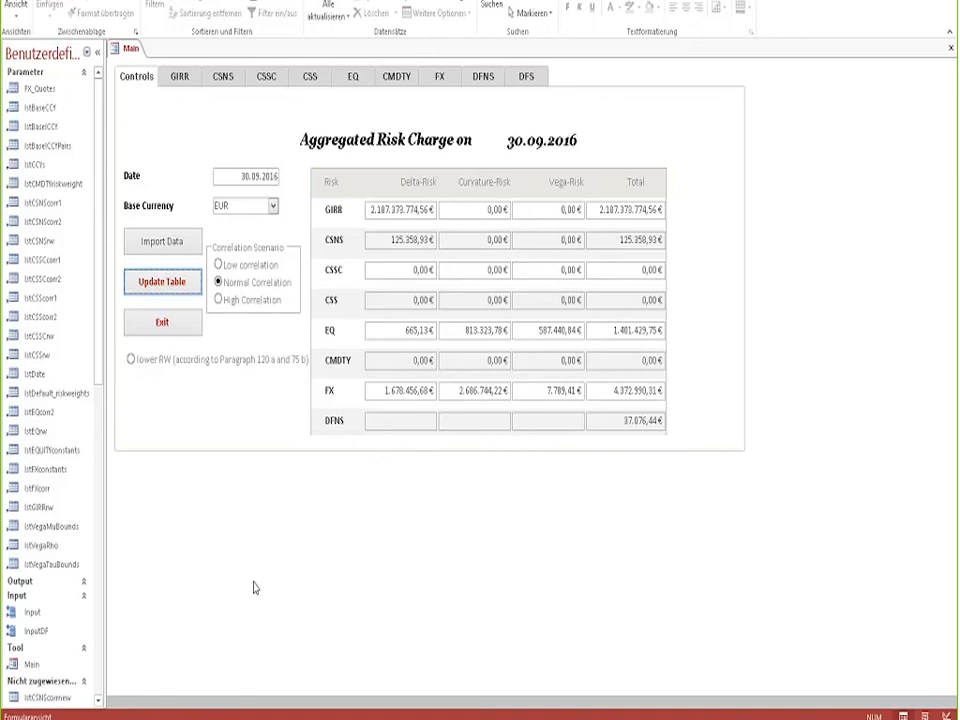